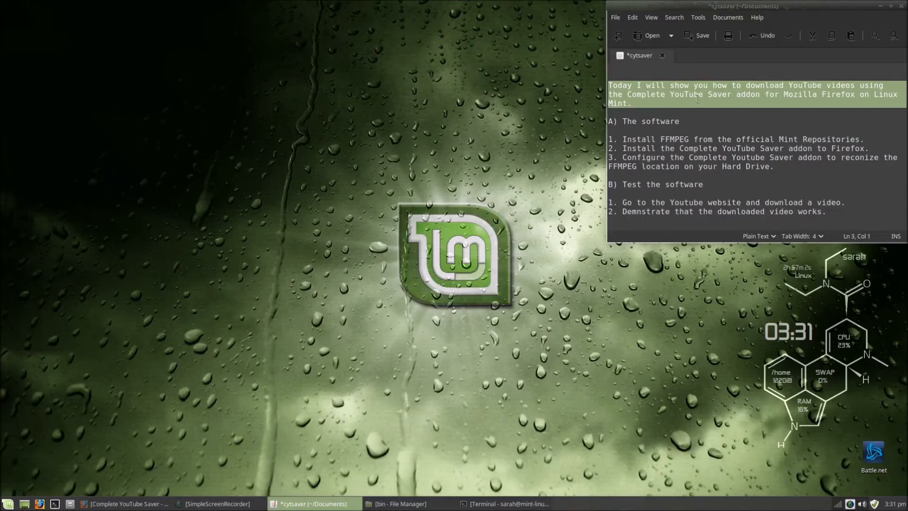
mouse_move(881, 134)
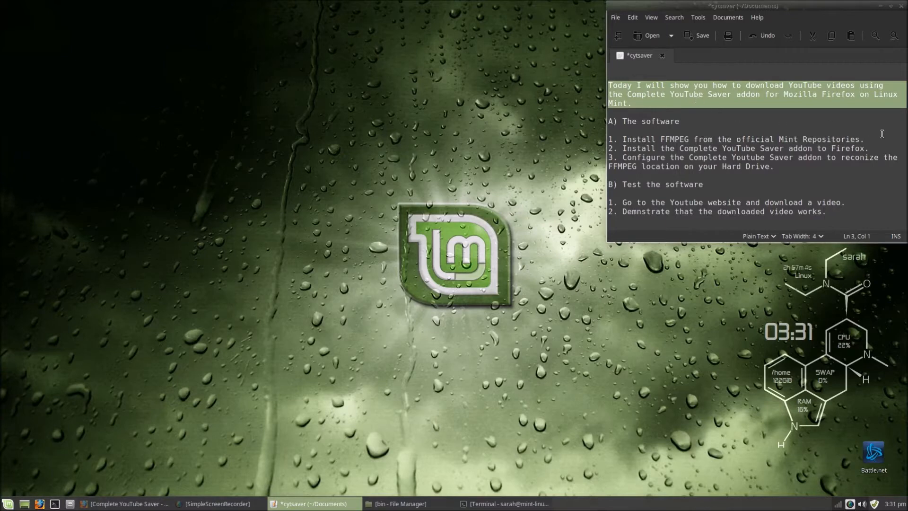
mouse_move(697, 99)
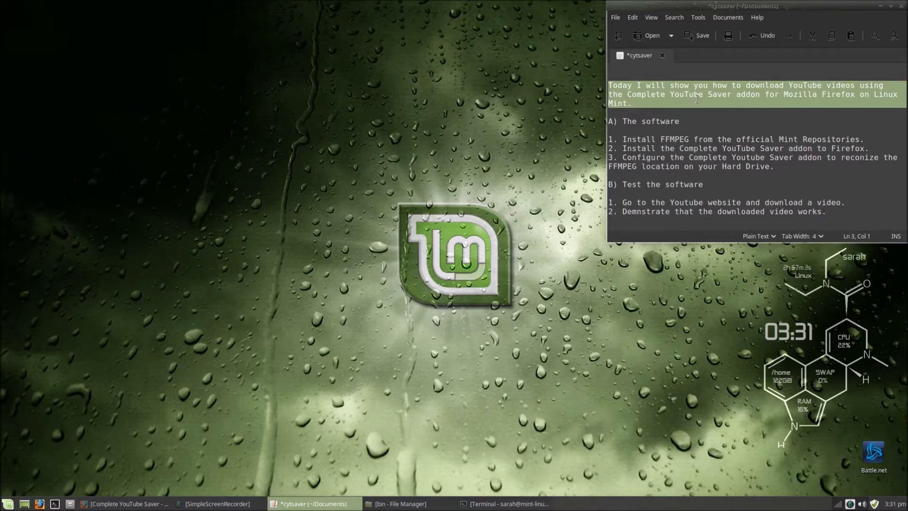
mouse_move(567, 93)
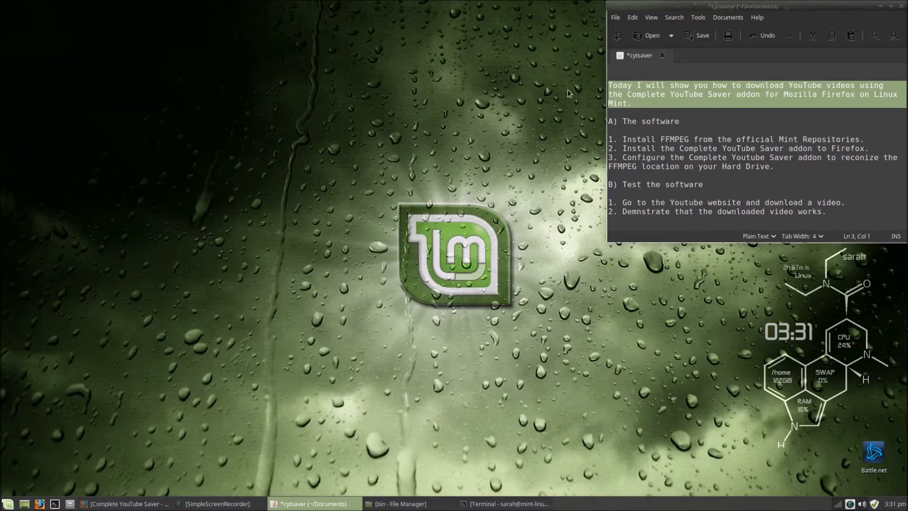
mouse_move(698, 98)
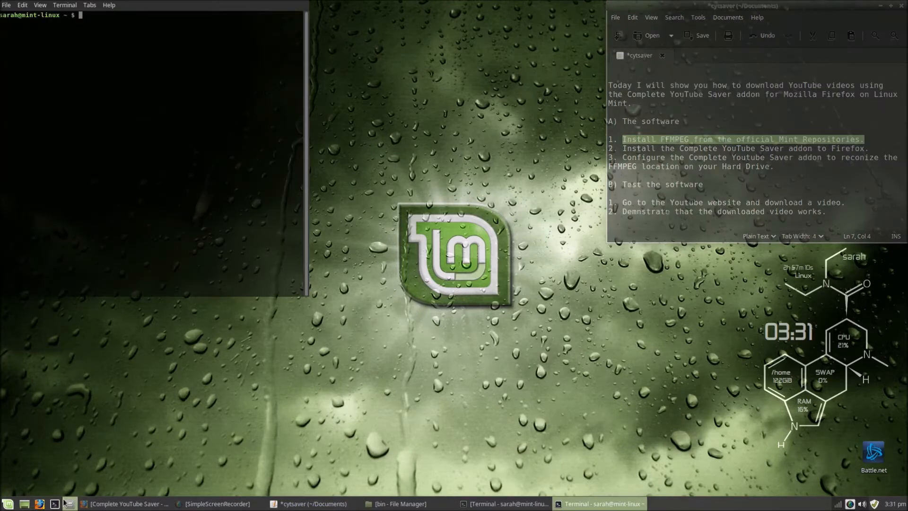
- Run 'sudo apt-get install ffmpeg' and authorise it with the sudo password
type("sudo")
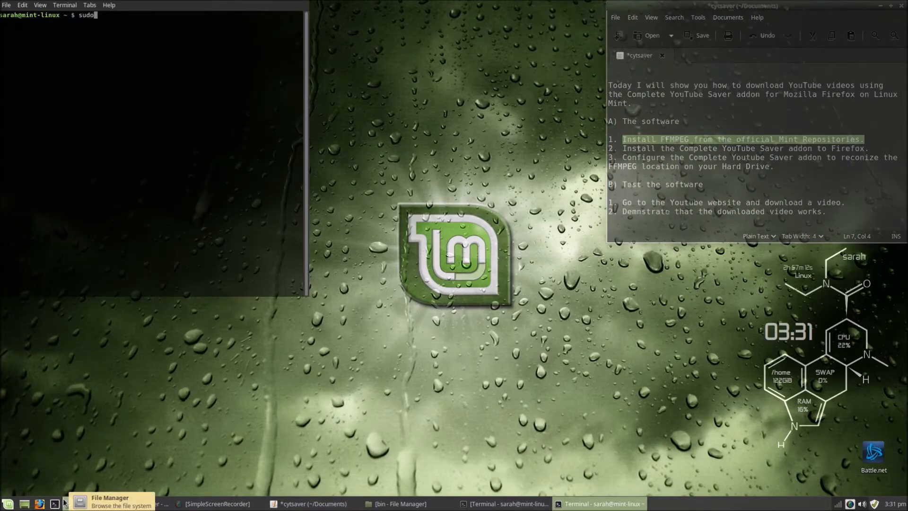
type("apt-g")
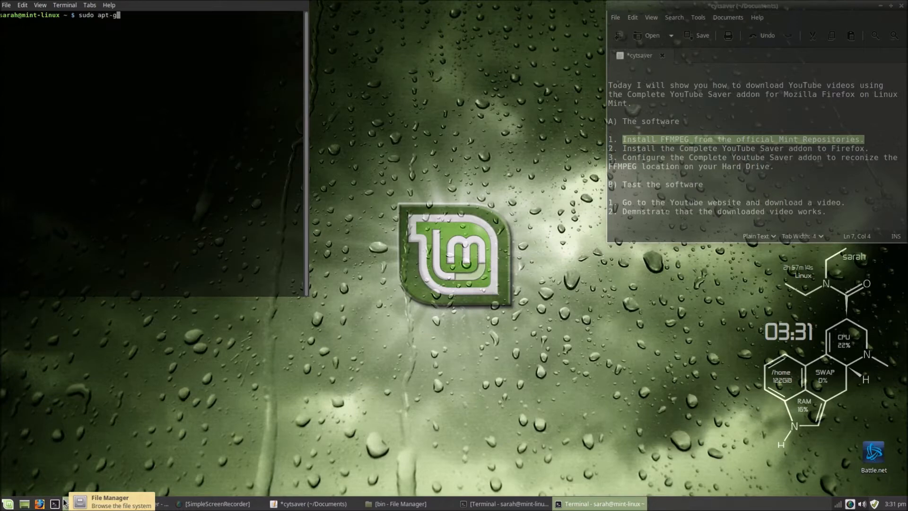
type("et install ffm")
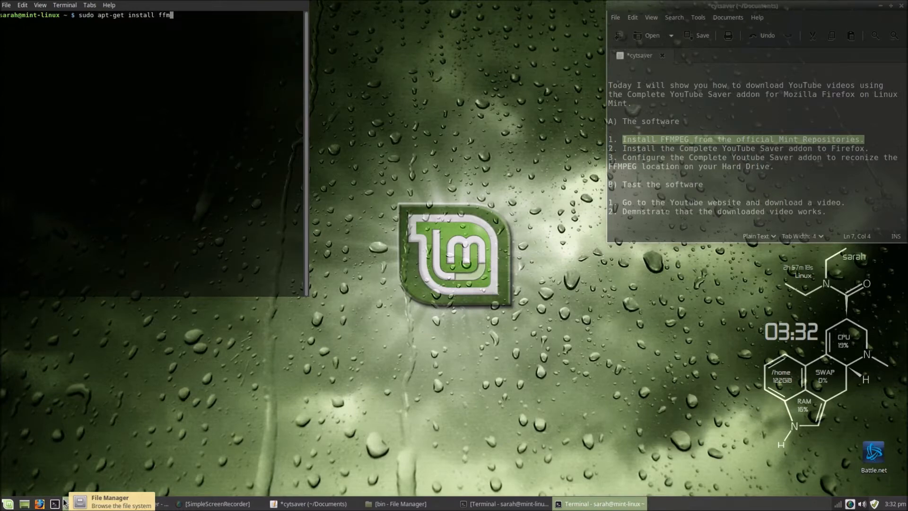
key("Return")
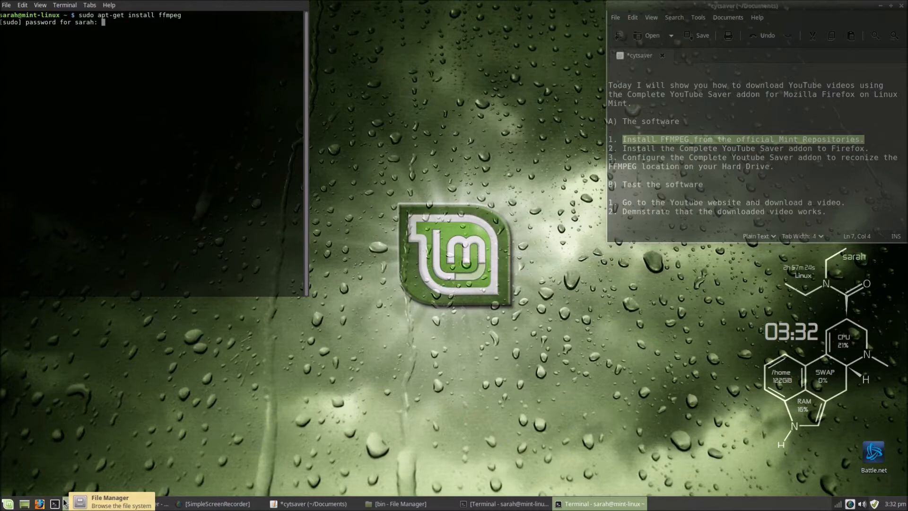
key("Return")
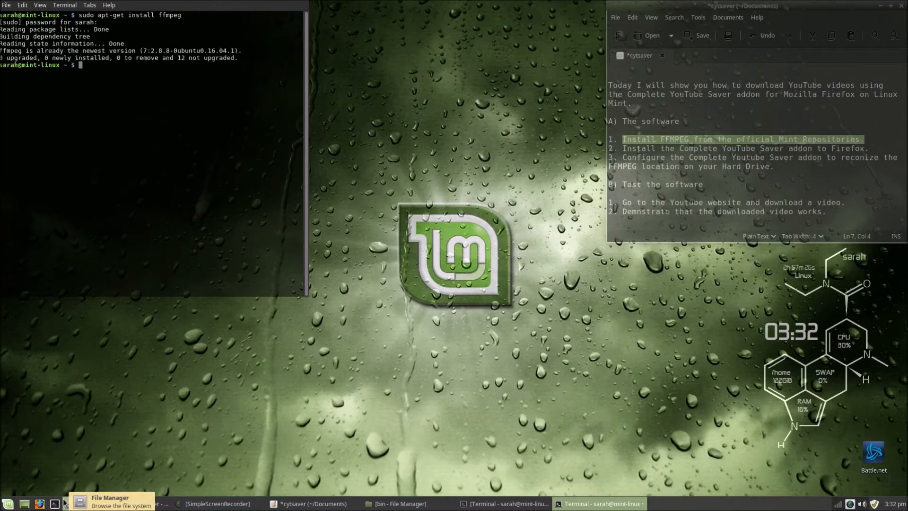
- Exit the terminal and return to the Firefox window
type("e")
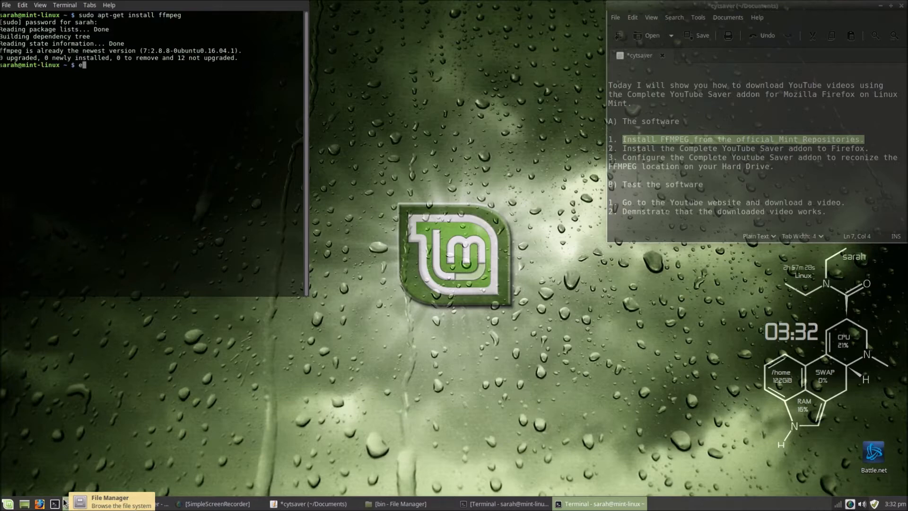
type("x")
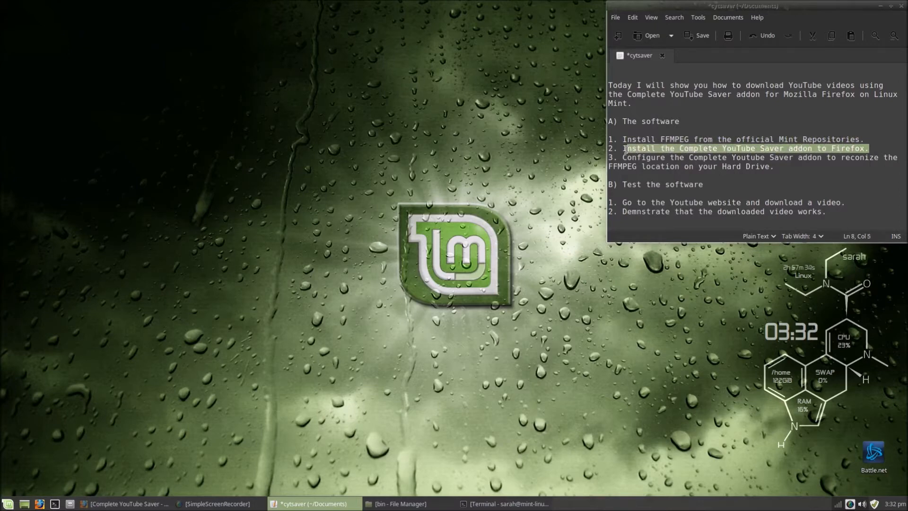
mouse_move(213, 491)
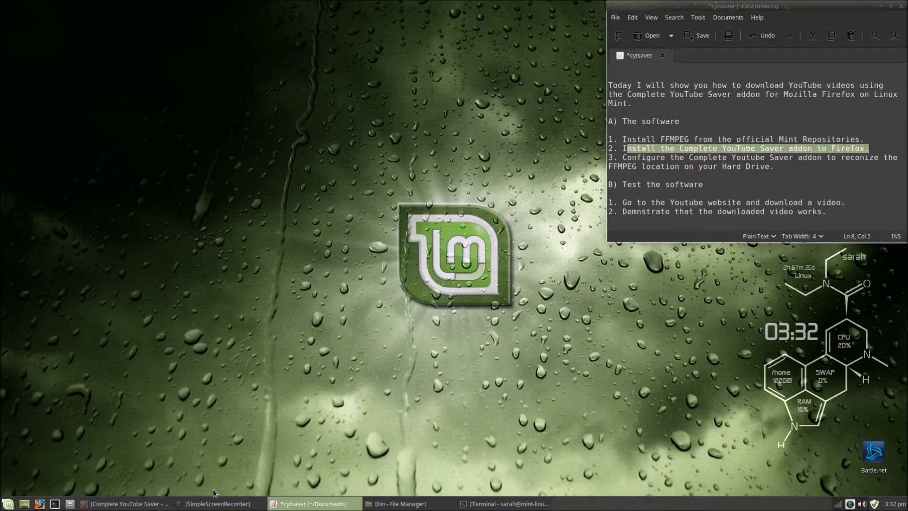
left_click(123, 503)
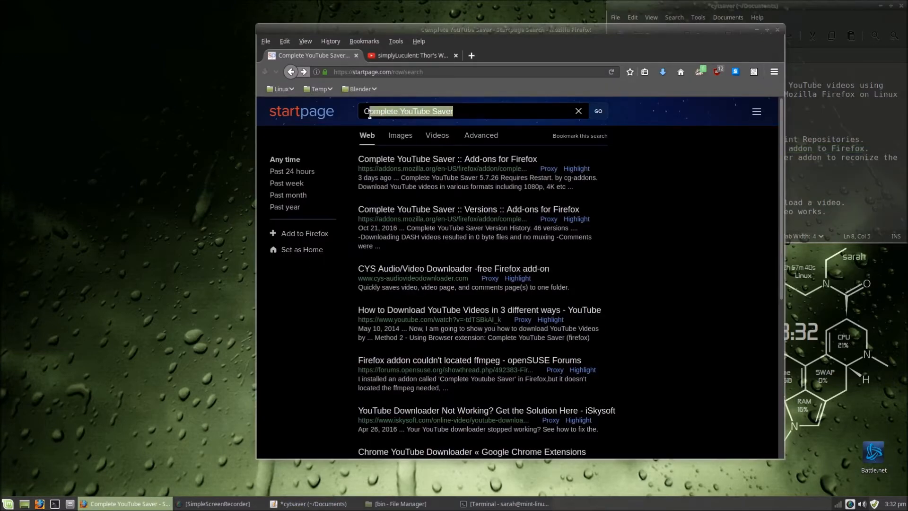
- Open the Complete YouTube Saver result on addons.mozilla.org and choose Add to Firefox
left_click(447, 159)
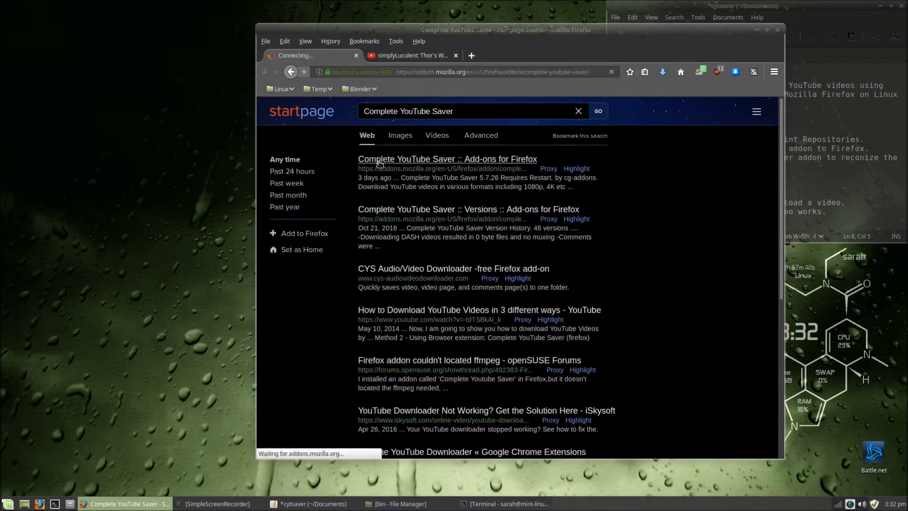
left_click(447, 159)
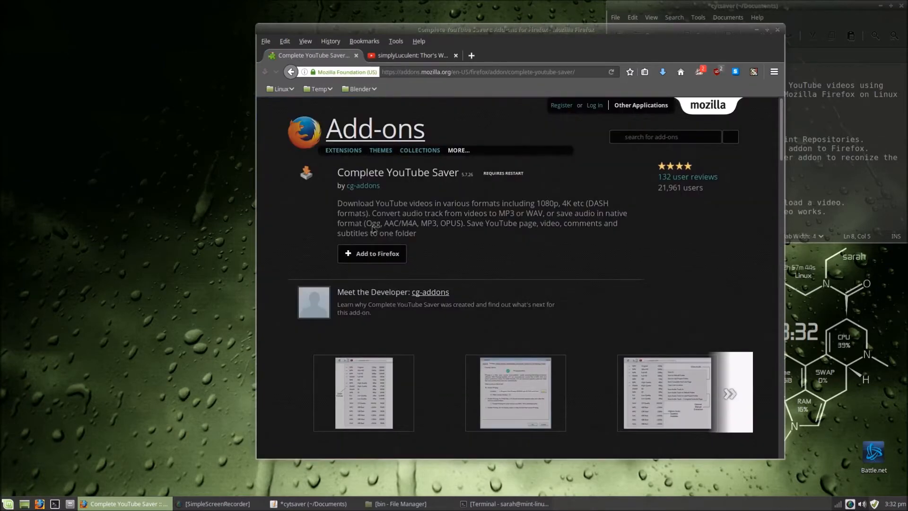
mouse_move(375, 256)
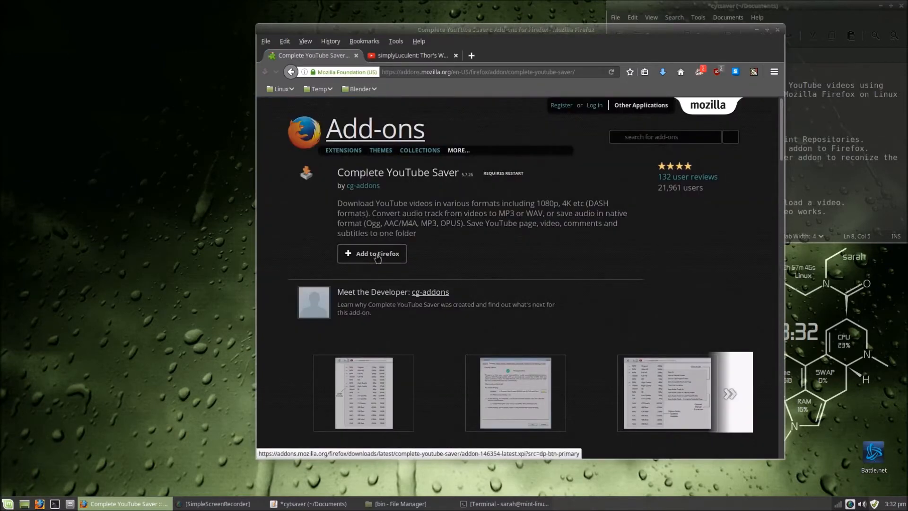
left_click(312, 503)
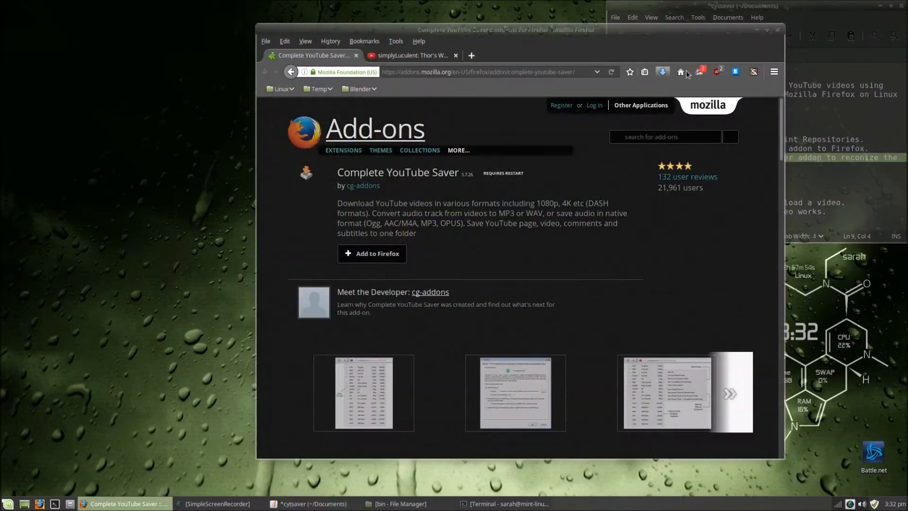
- Open Complete YouTube Saver's preferences through the Firefox menu's Add-ons Manager
left_click(773, 71)
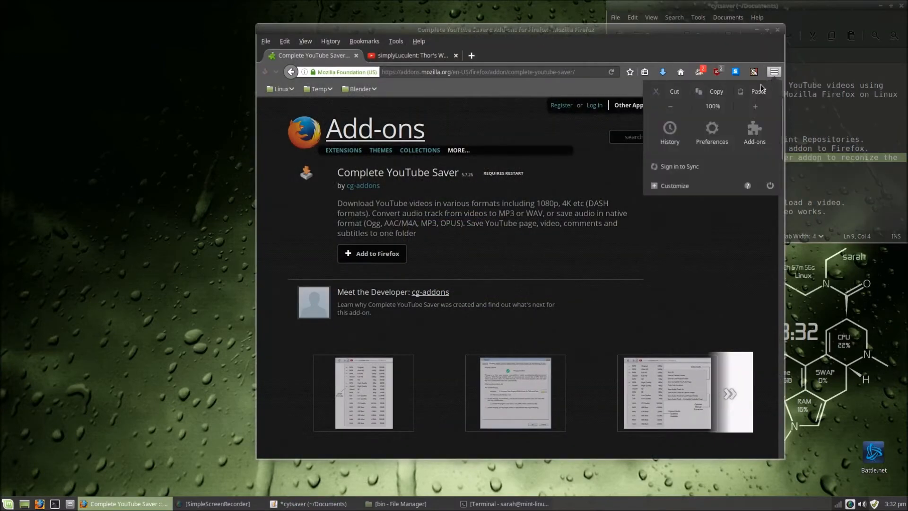
mouse_move(754, 137)
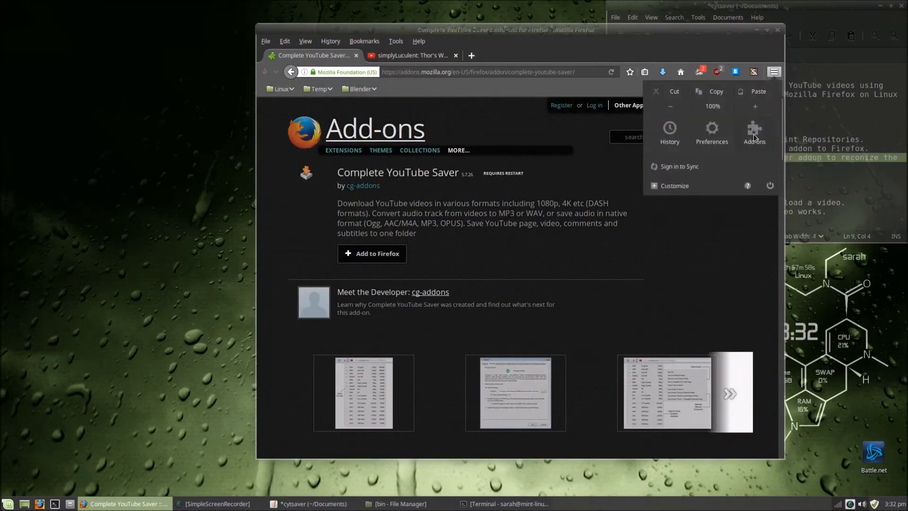
left_click(754, 130)
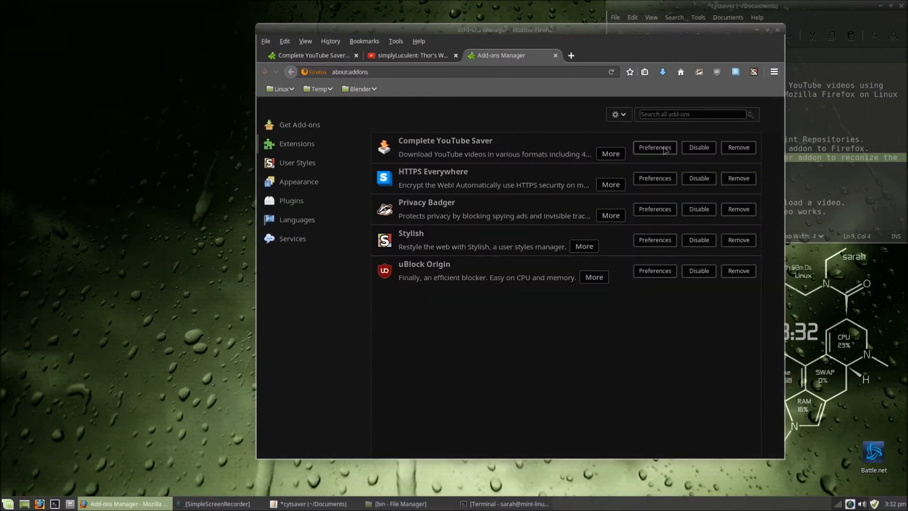
left_click(654, 147)
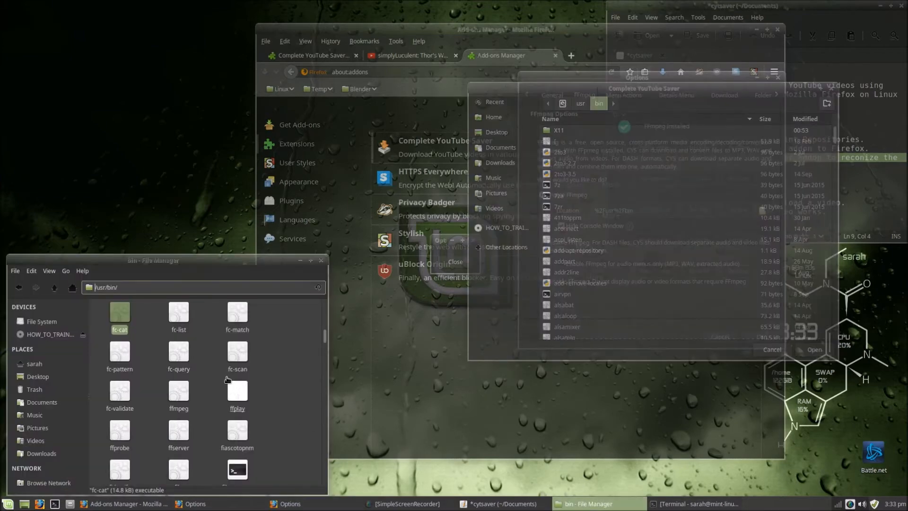
mouse_move(152, 329)
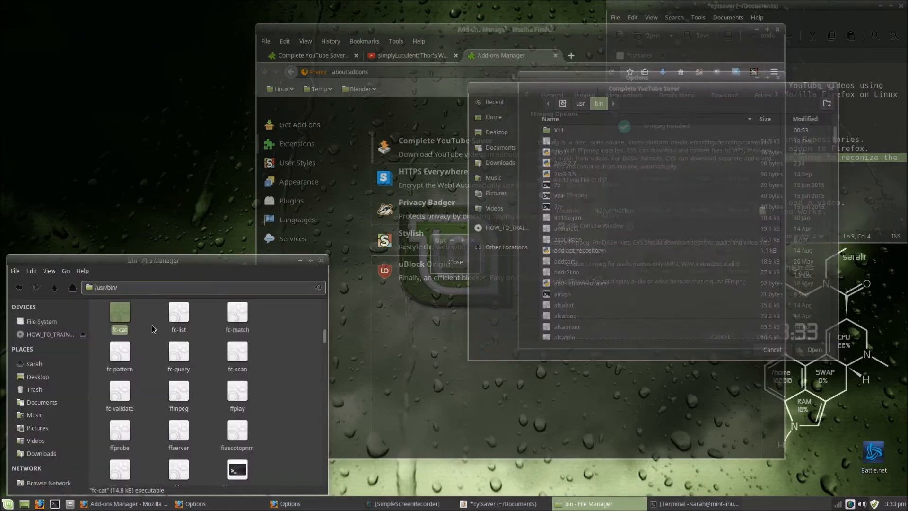
mouse_move(155, 381)
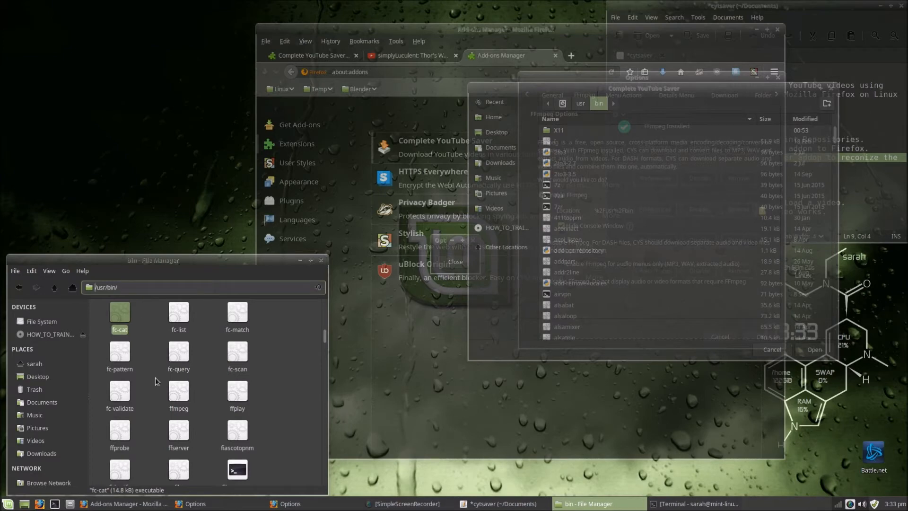
mouse_move(407, 366)
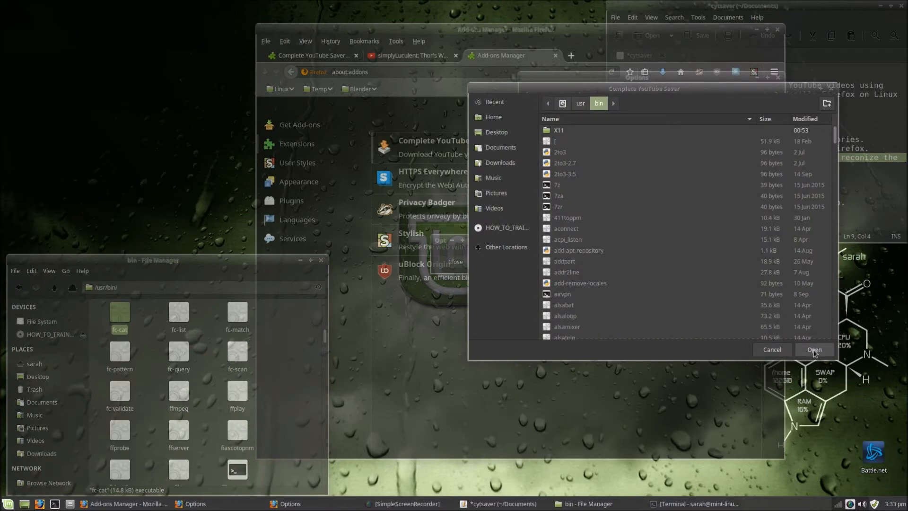
- Set the FFmpeg location to /usr/bin and close the saver's options
left_click(813, 349)
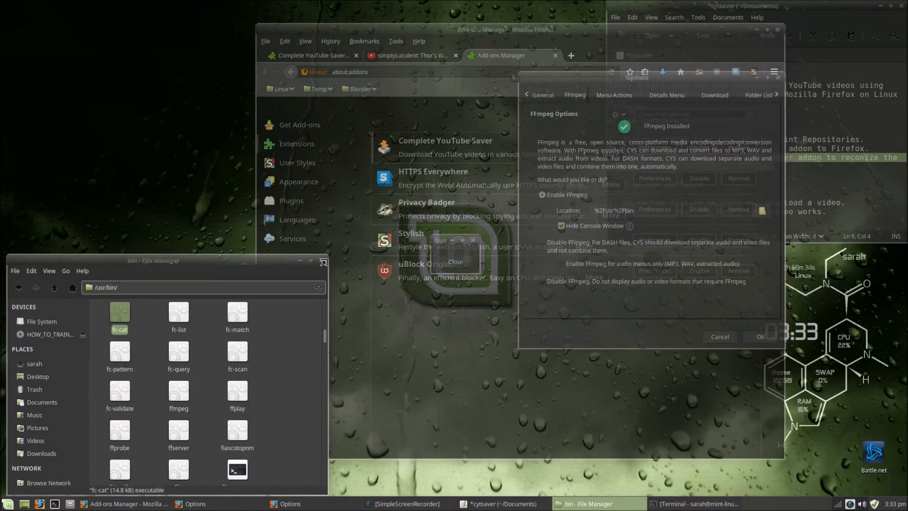
left_click(323, 261)
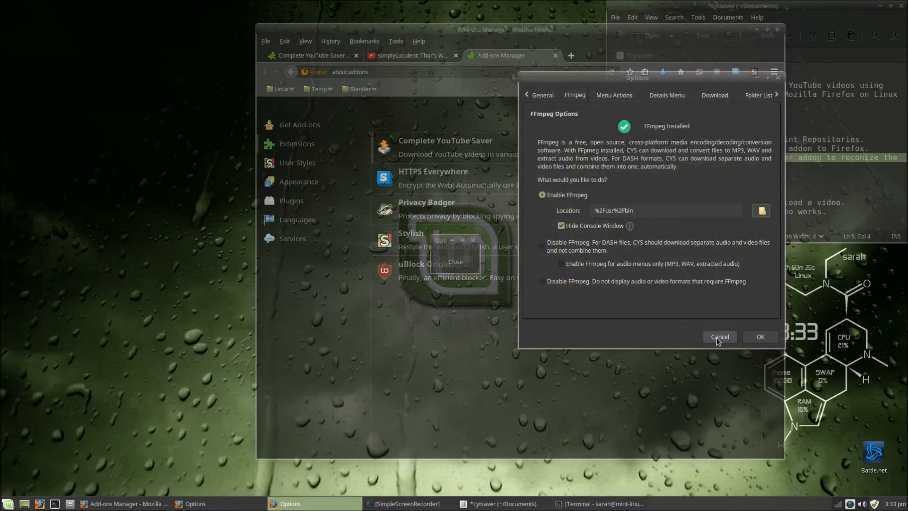
left_click(719, 337)
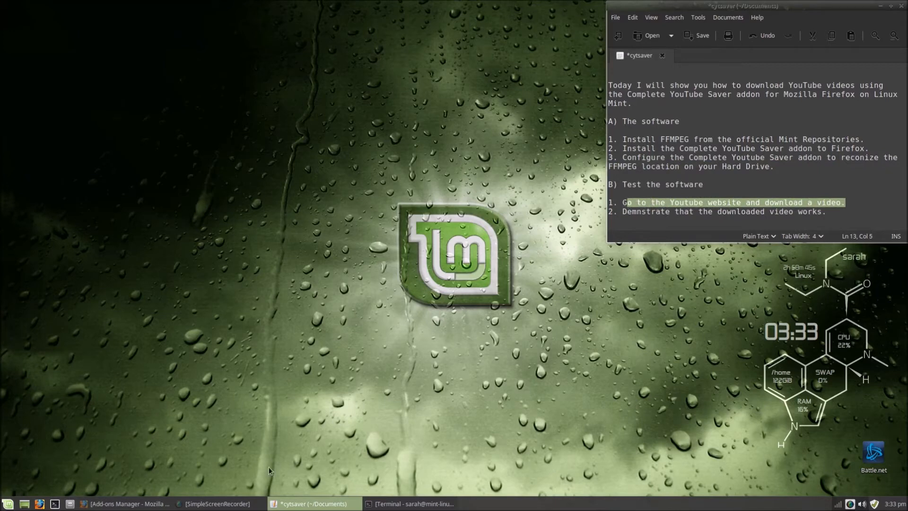
- Switch to the Thor's Well YouTube tab and list its download formats
left_click(124, 503)
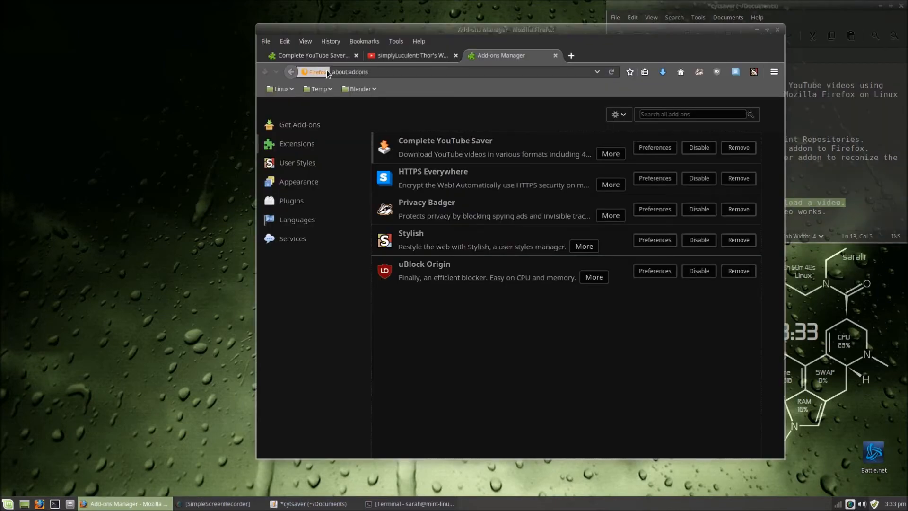
left_click(411, 55)
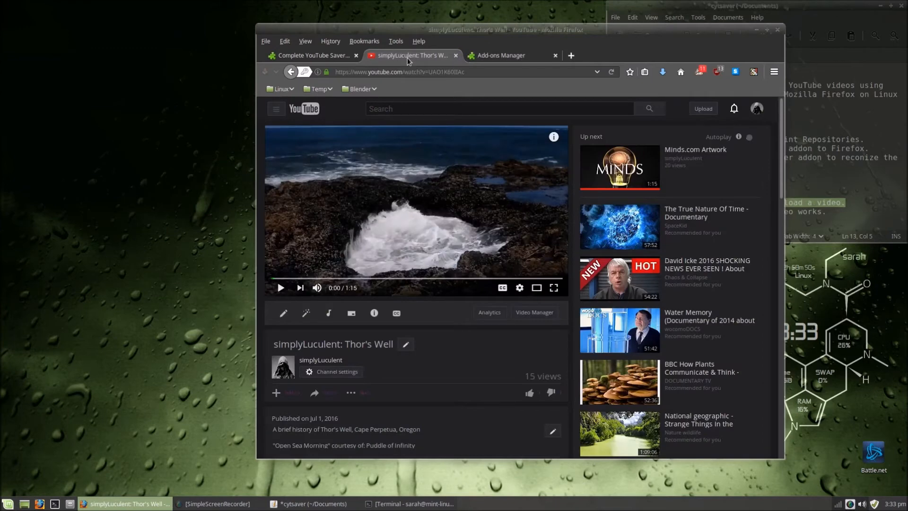
mouse_move(278, 78)
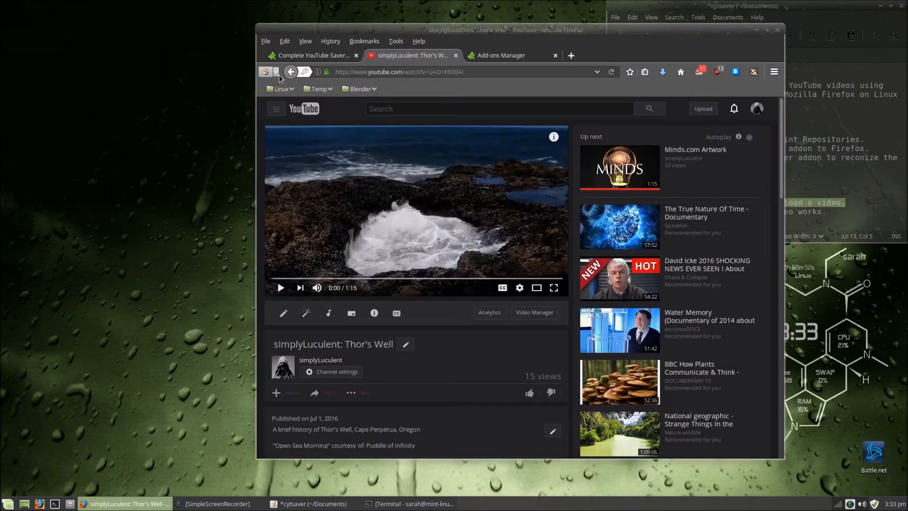
left_click(266, 71)
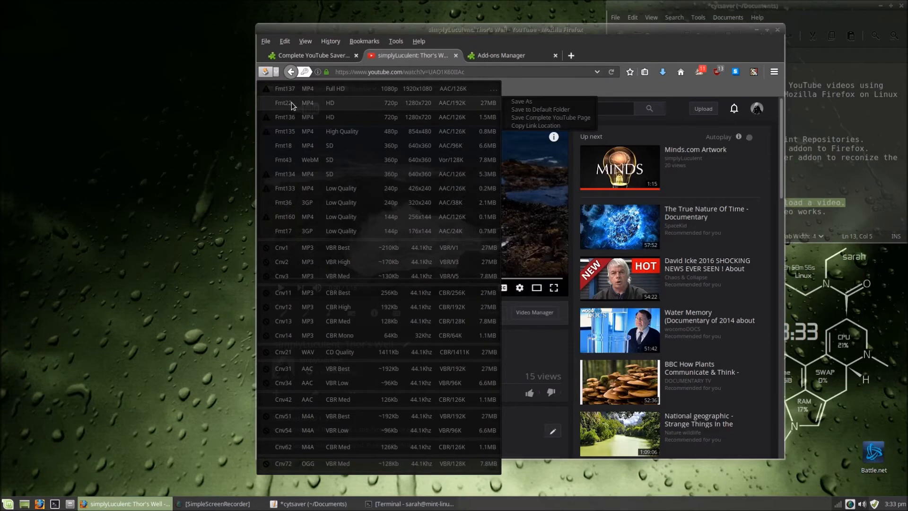
- Save Thor's Well as Fmt22 720p MP4 to the default folder, then play it from Videos/Youtube
left_click(539, 109)
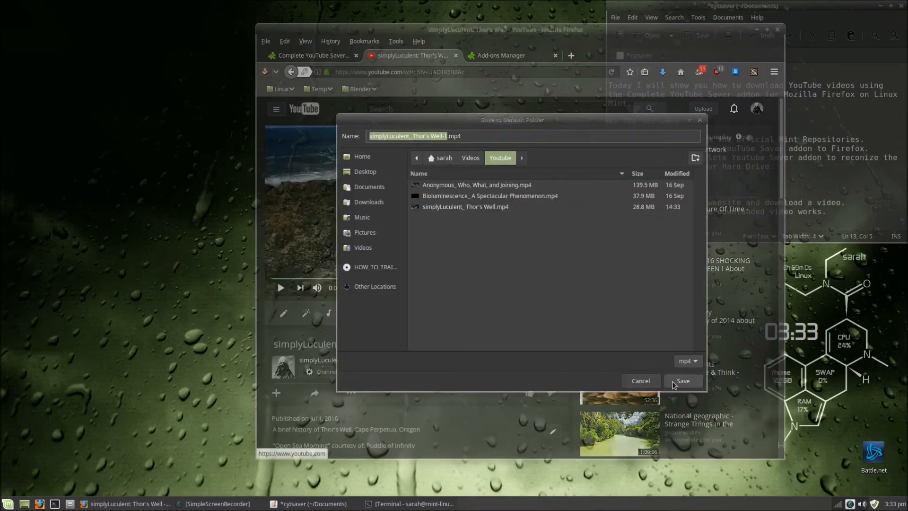
left_click(682, 380)
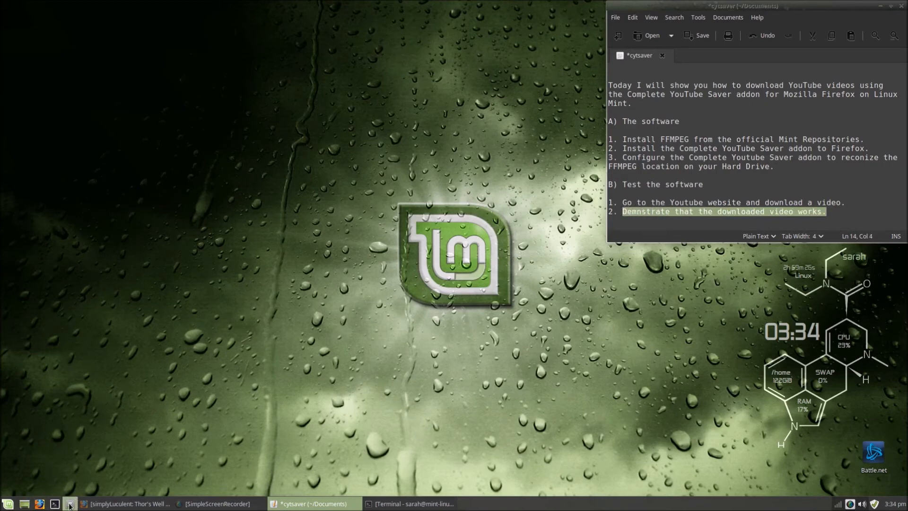
left_click(69, 503)
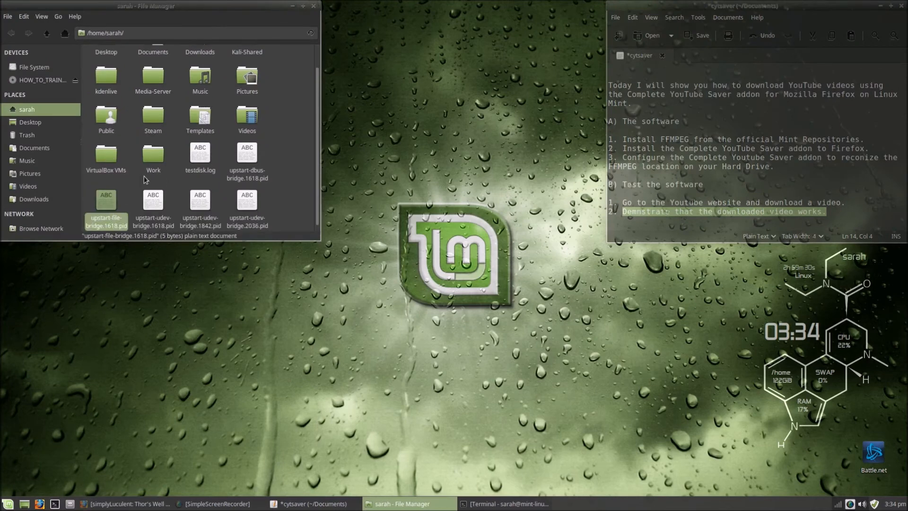
left_click(28, 186)
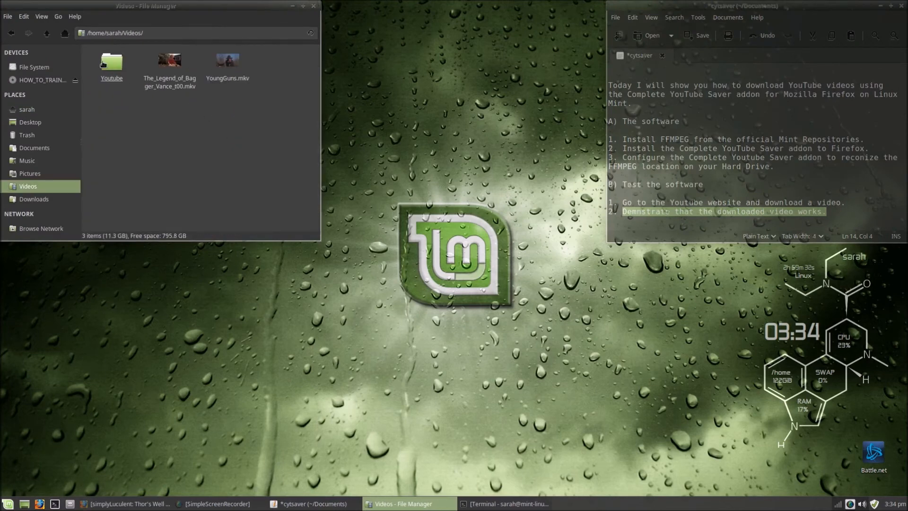
double_click(111, 64)
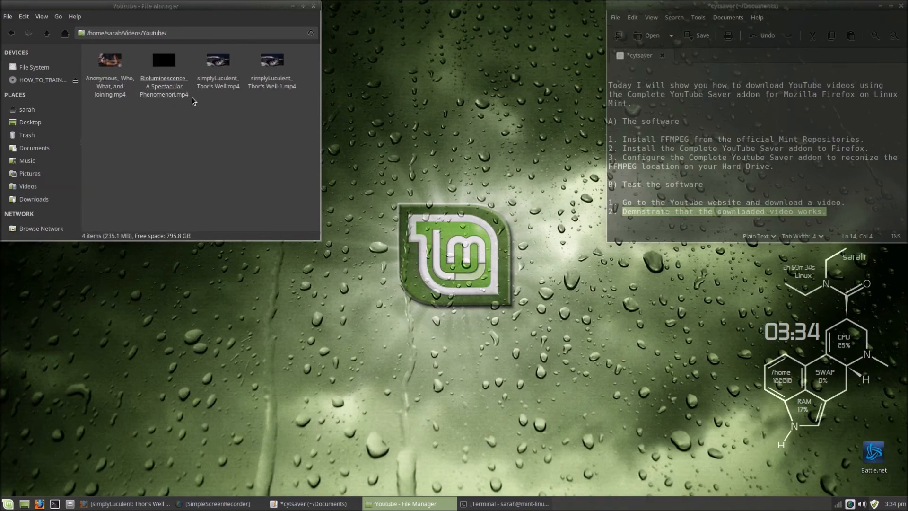
double_click(272, 72)
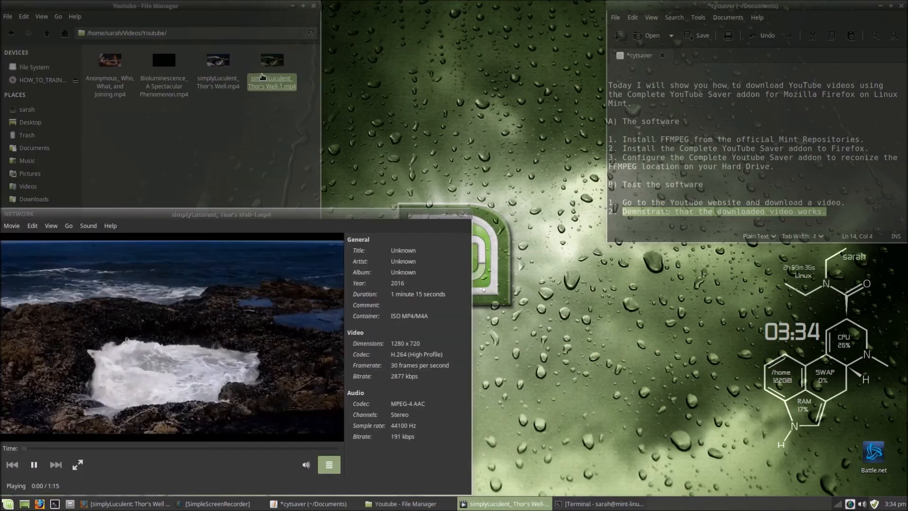